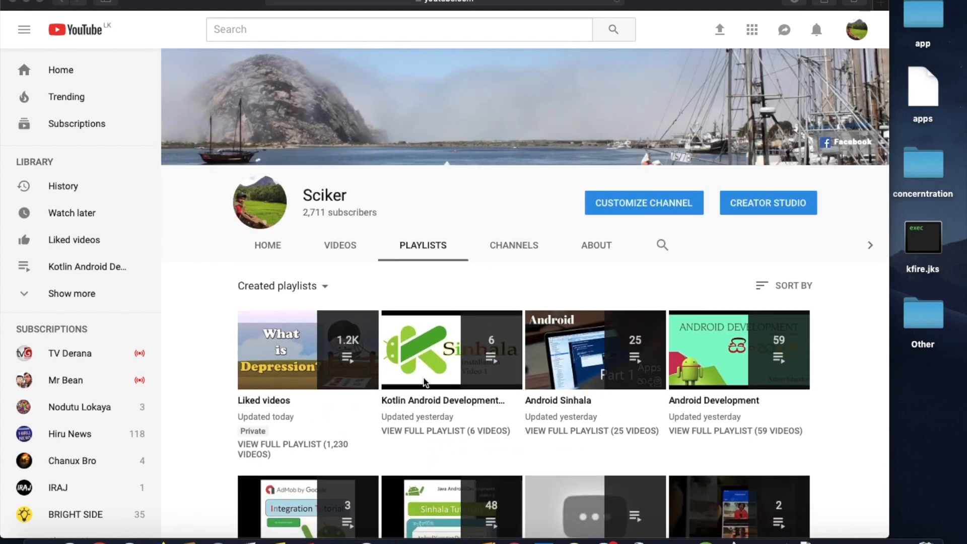
mouse_move(452, 349)
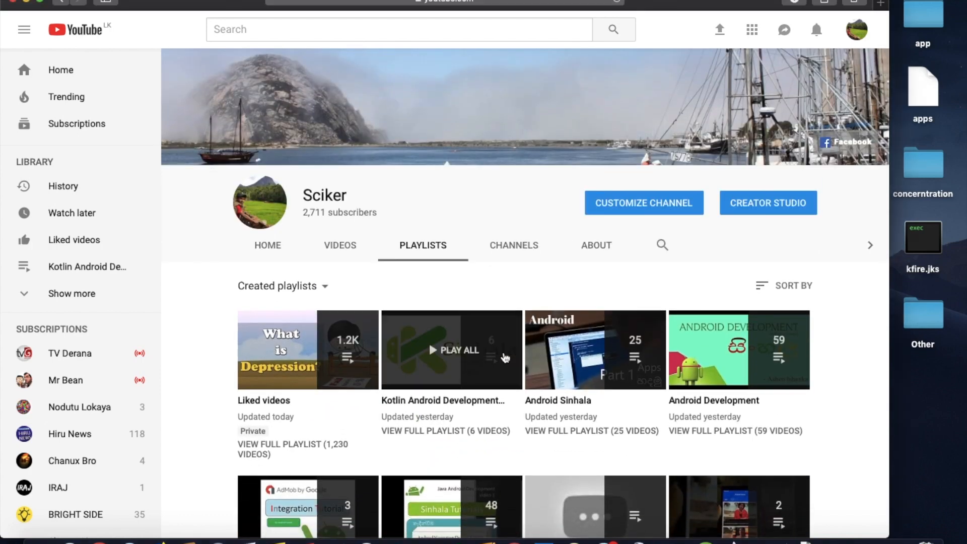
Step: Browse the Kotlin Android Development playlist's first Hello World video page
click(451, 350)
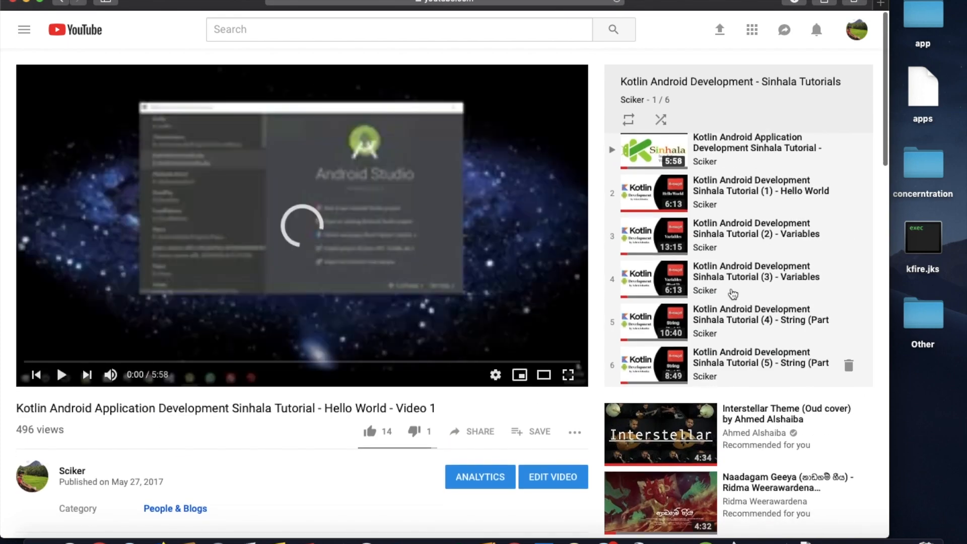
scroll(down, 3)
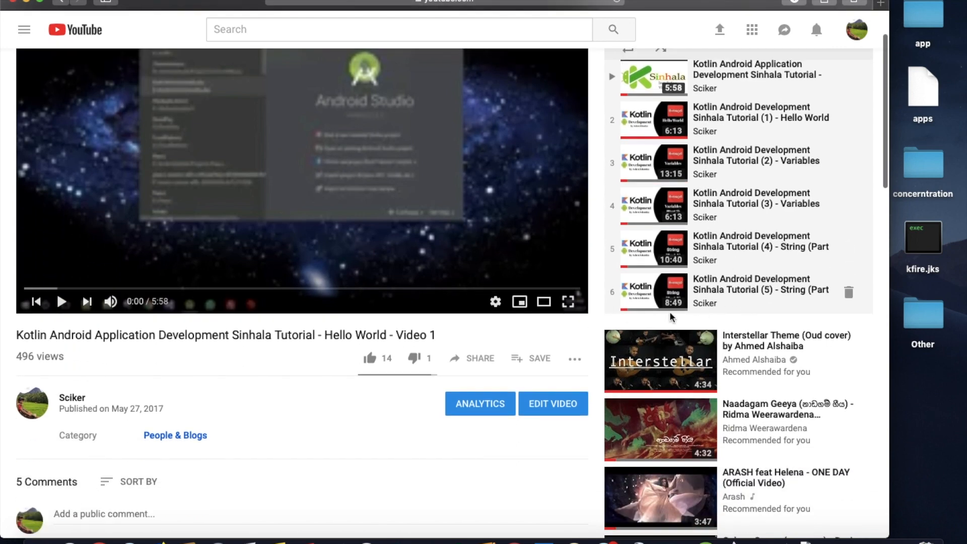
scroll(down, 3)
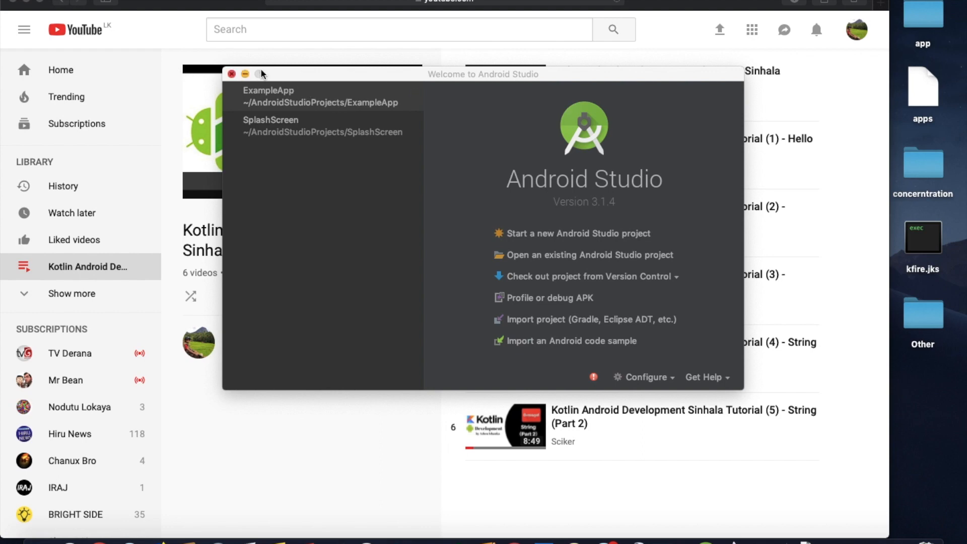
mouse_move(314, 107)
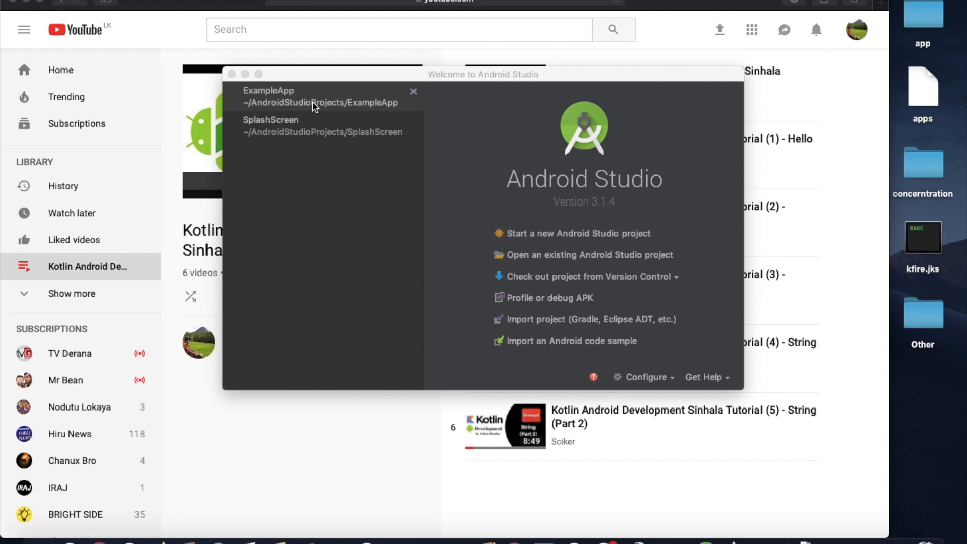
Step: Load the ExampleApp project and bring testClass.kt from app > java into the editor
double_click(268, 97)
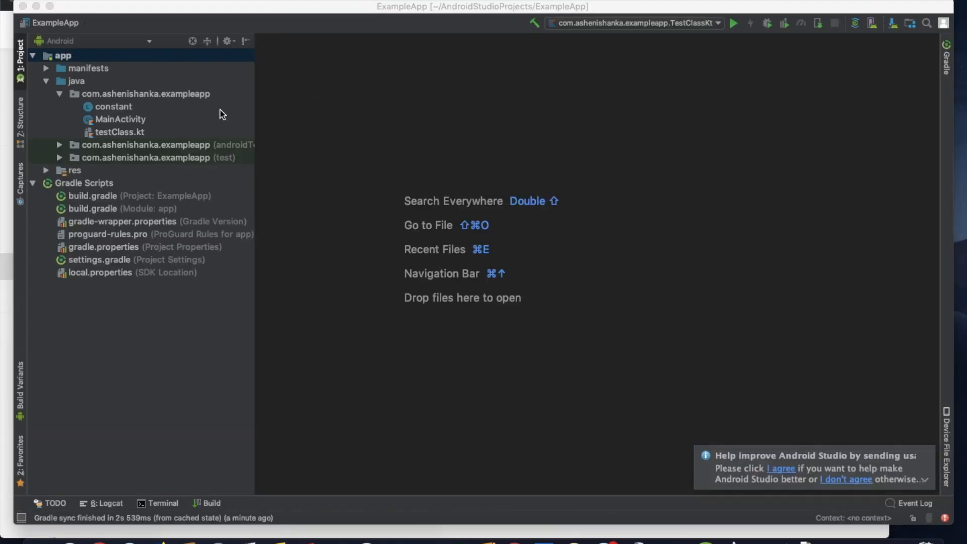
click(35, 56)
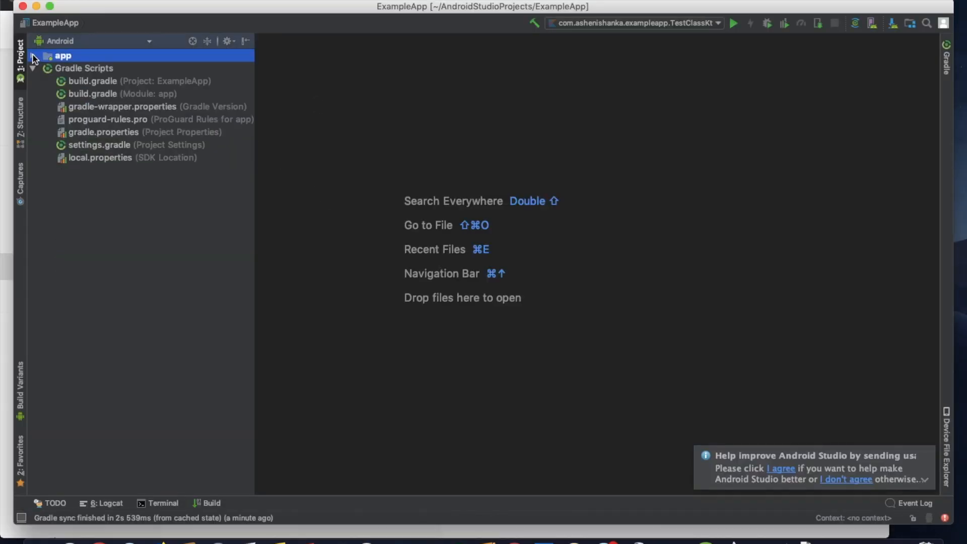
click(34, 55)
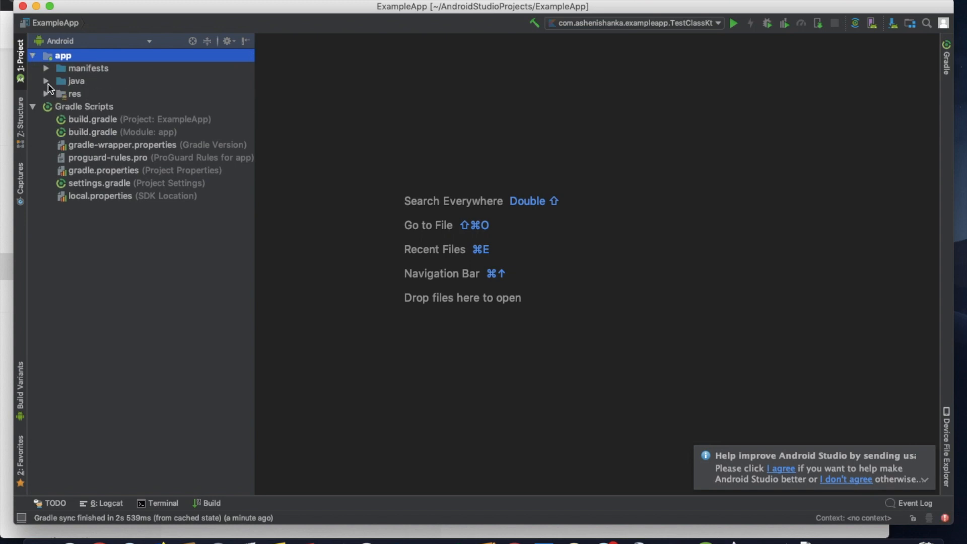
click(46, 81)
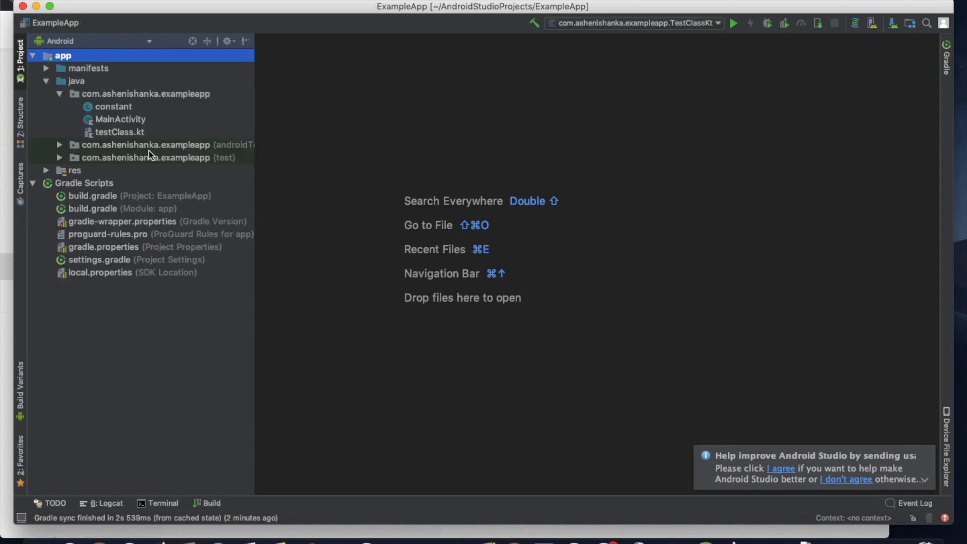
double_click(120, 132)
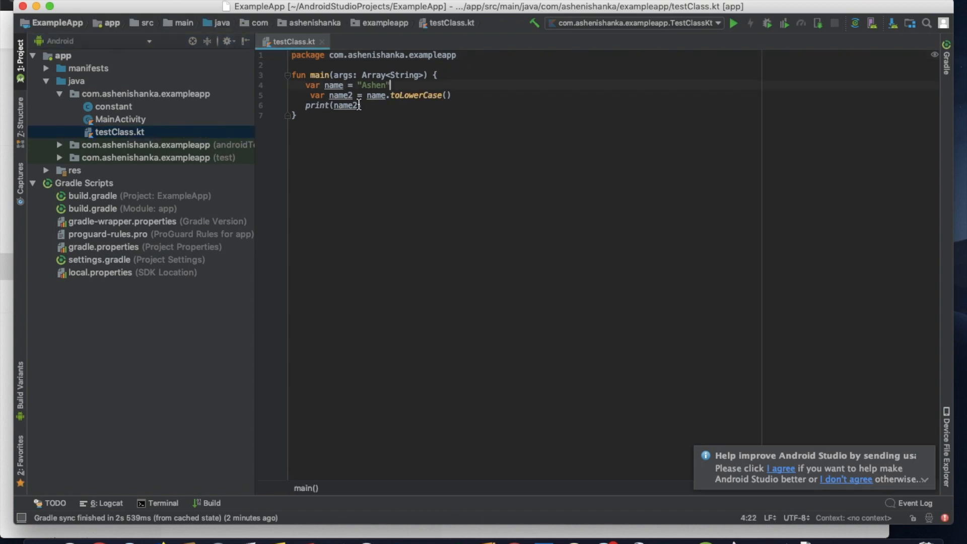
Step: Replace main's old body with var name = "Ashen Ishanka" and a new empty line
drag(296, 84, 362, 104)
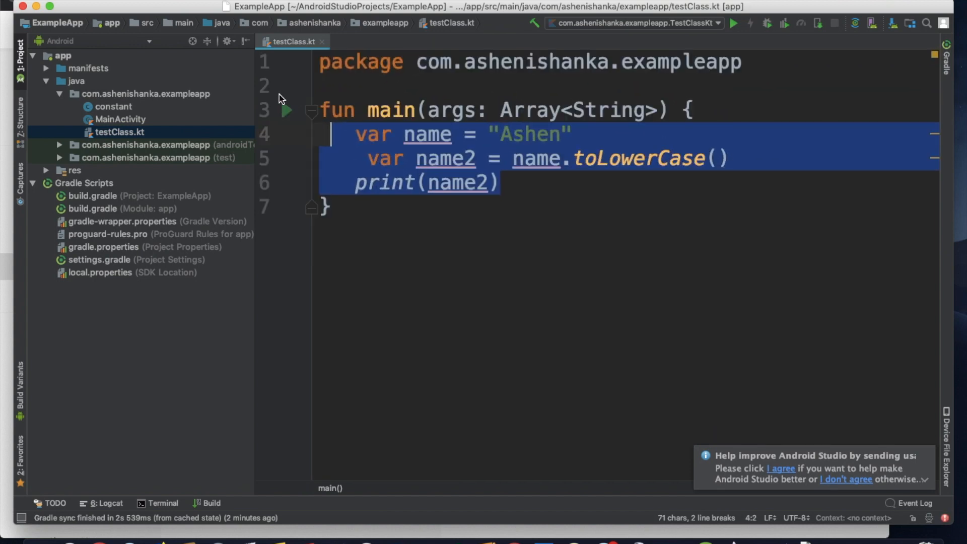
key(Delete)
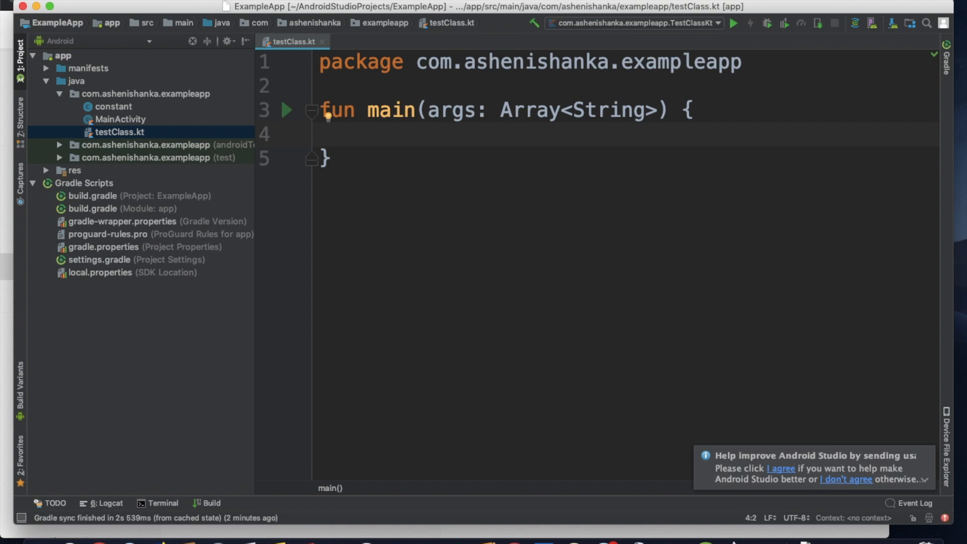
text(var)
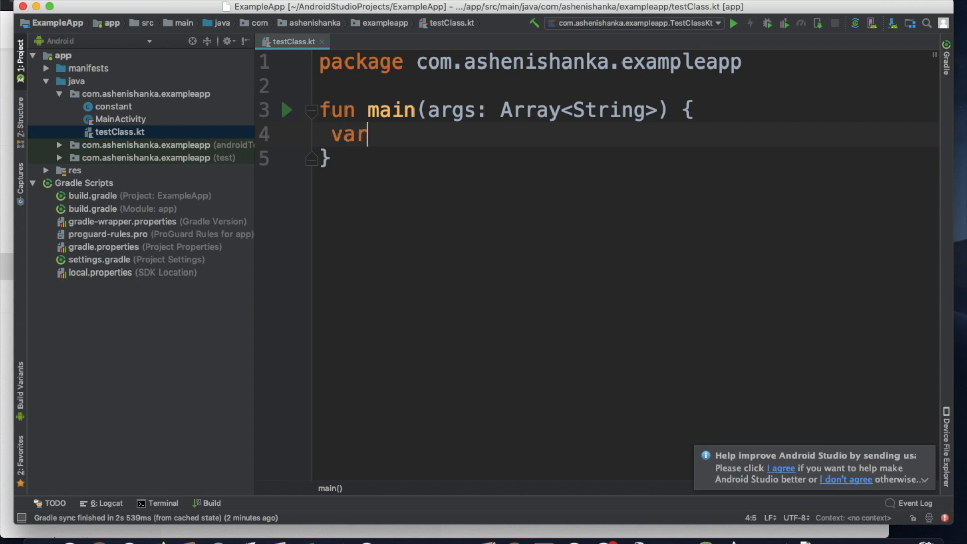
text(ame =)
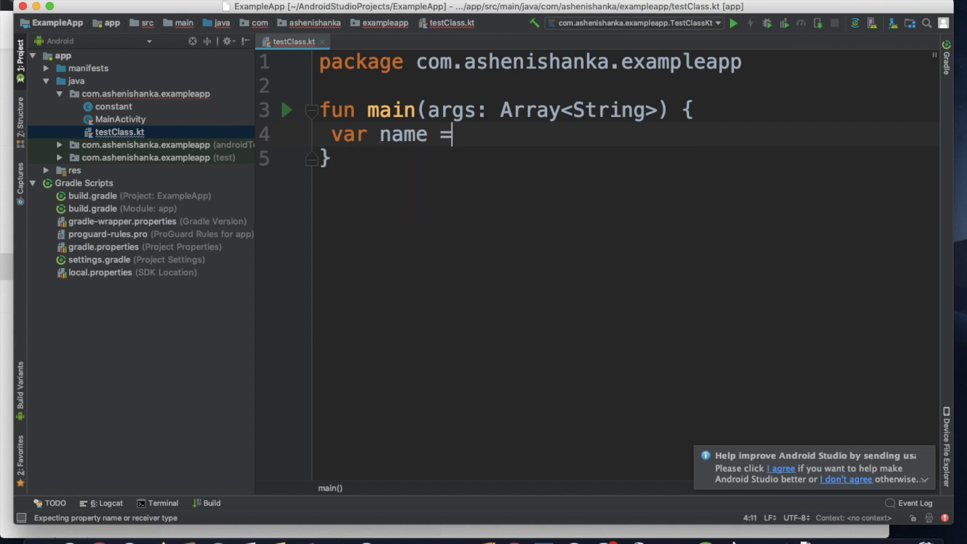
text(")
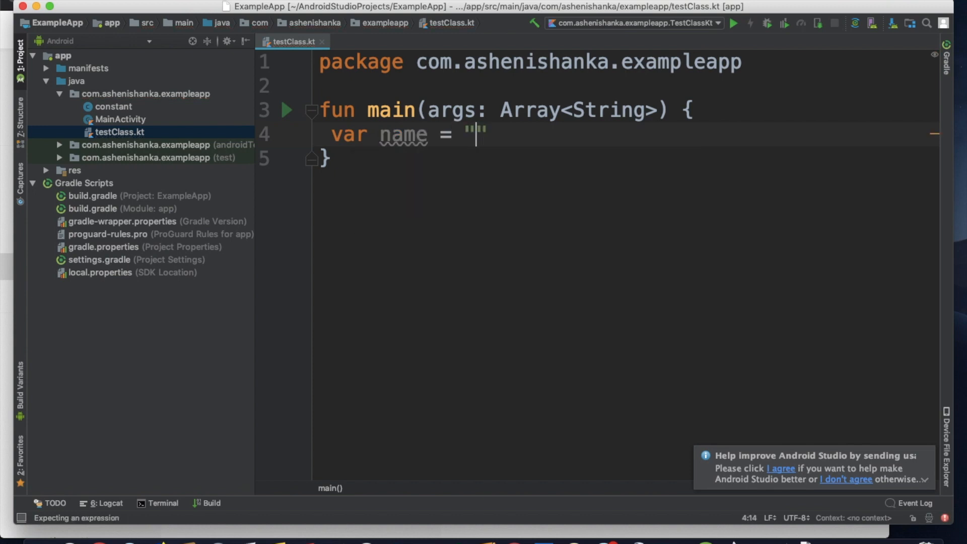
text(Ashen Ish)
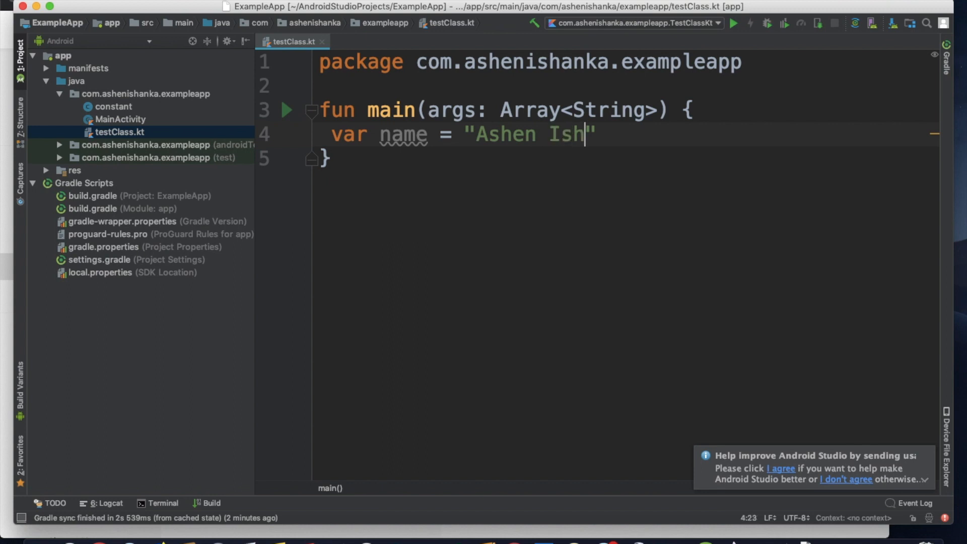
text(anka)
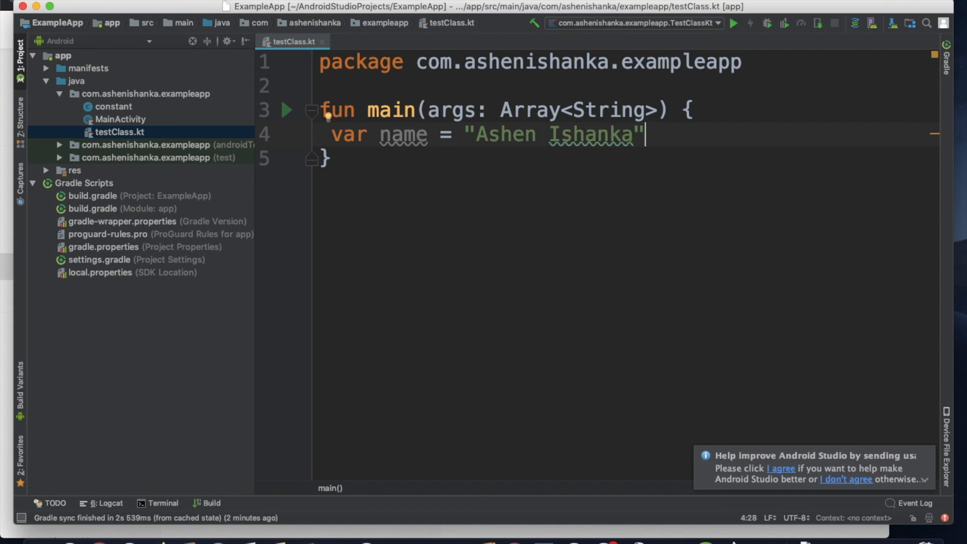
key(enter)
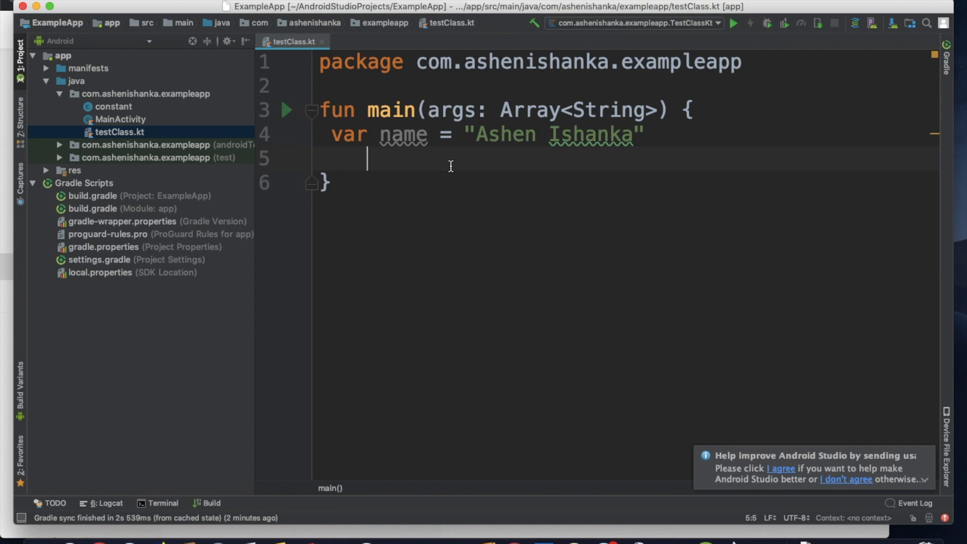
Step: Declare var name2 = name.subSequence( using autocomplete on subS
text(var)
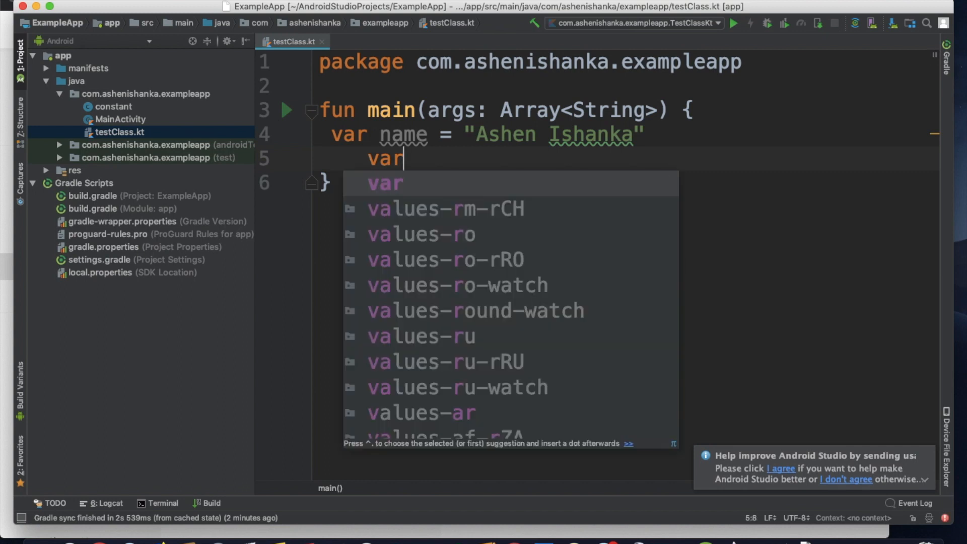
text(name2 =)
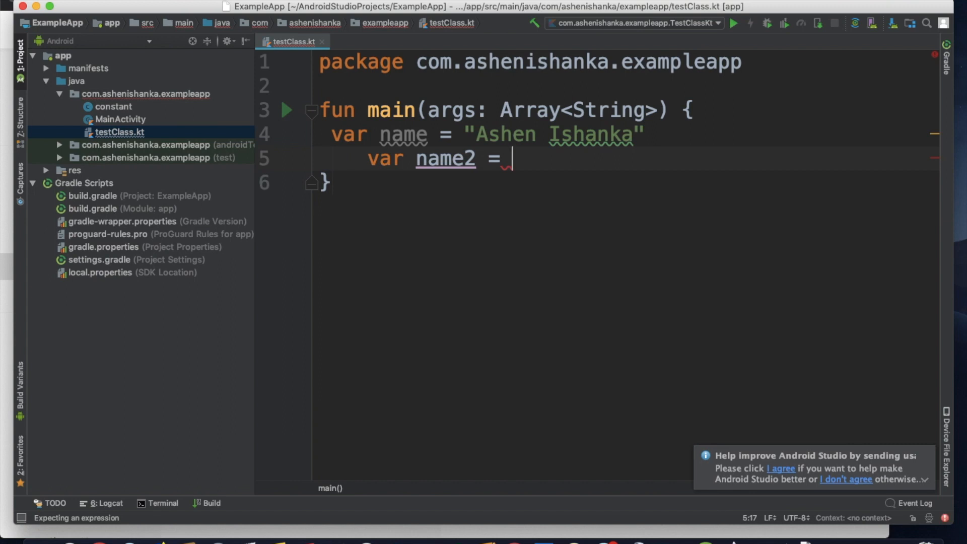
text(name)
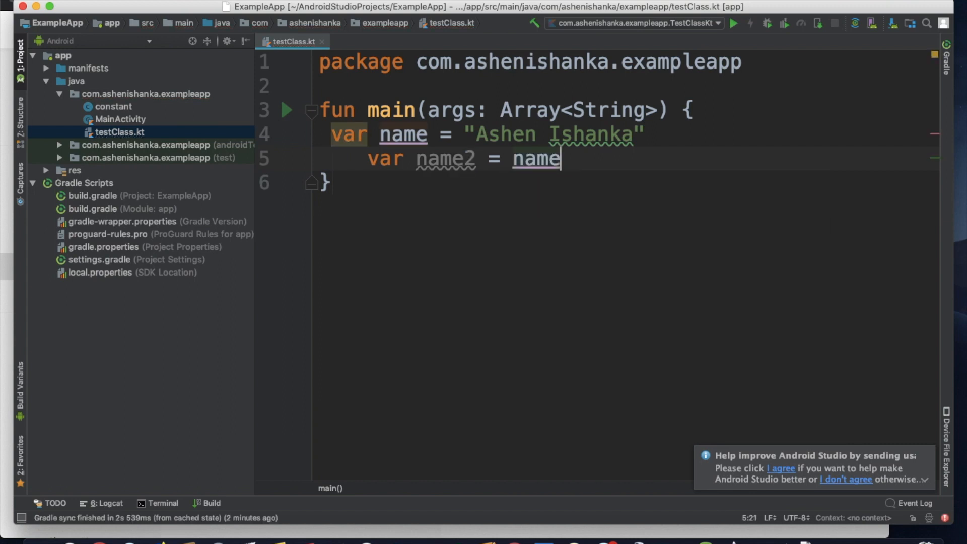
text(.)
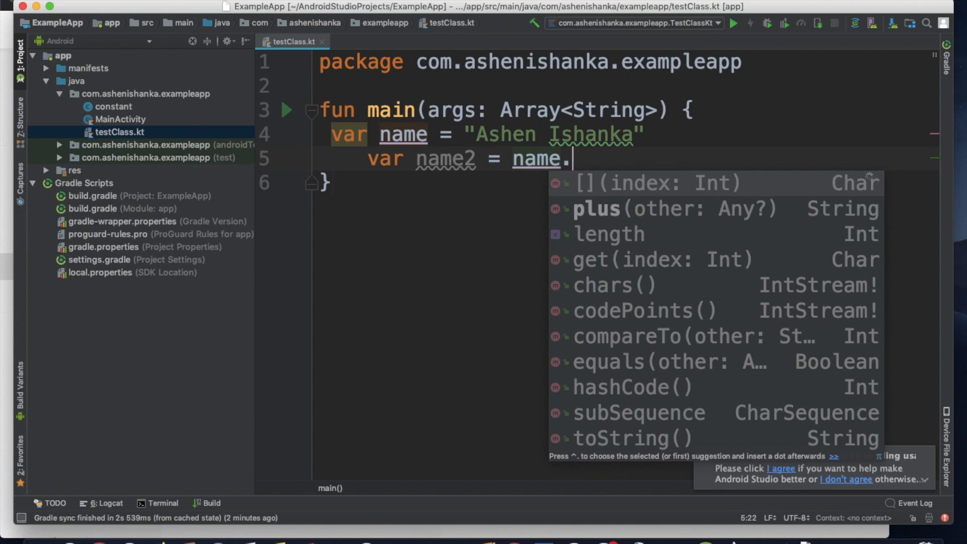
text(sub)
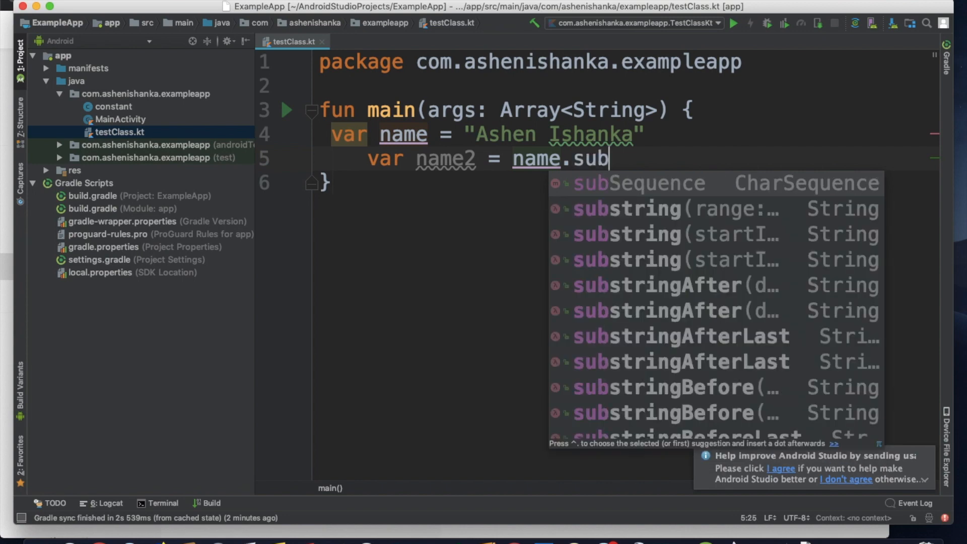
text(S)
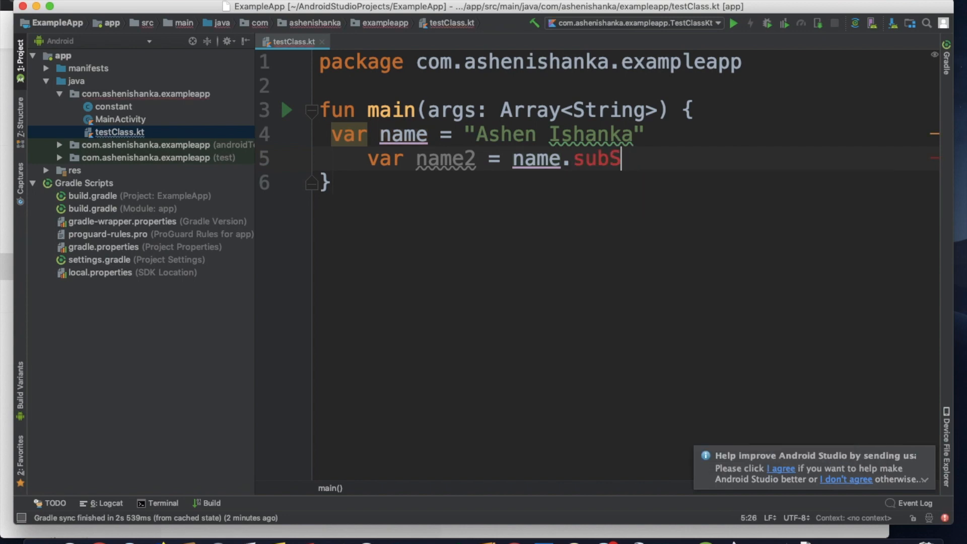
text(equence()
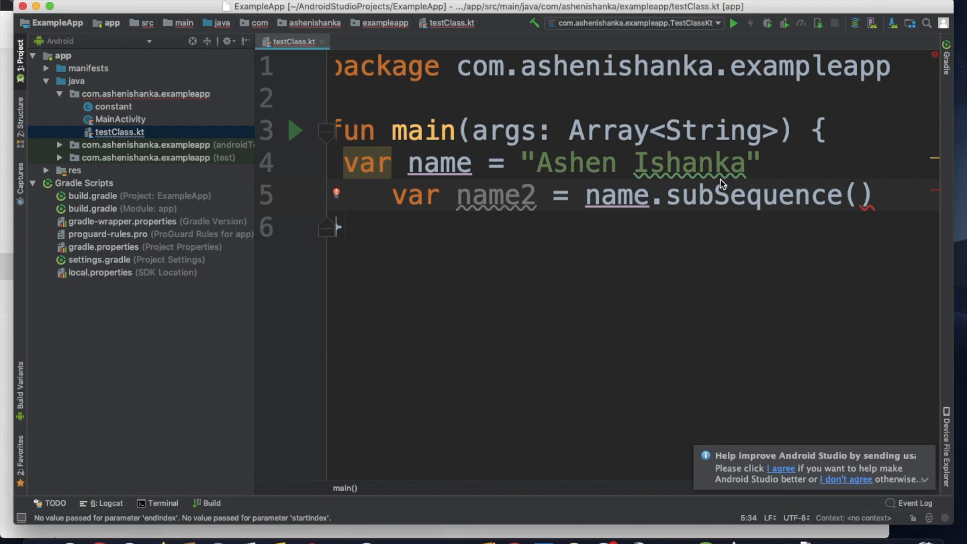
mouse_move(850, 235)
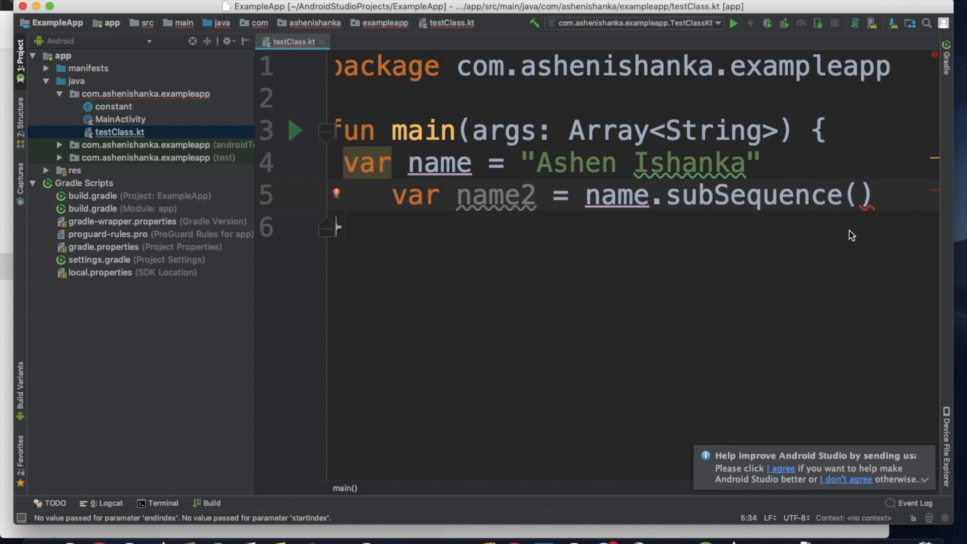
mouse_move(605, 78)
text(0,)
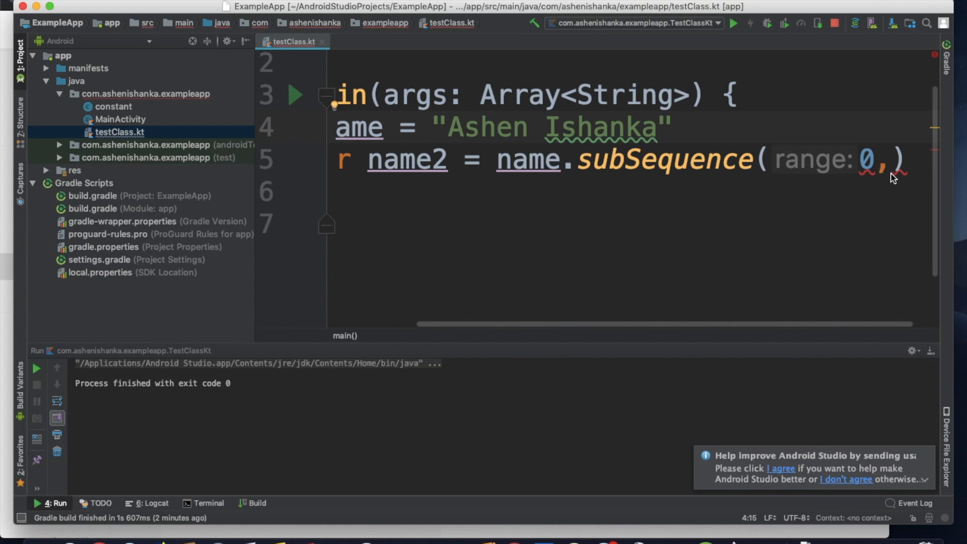
Step: Complete subSequence(0,5), add print(name2) below it, and run the file
text(5)
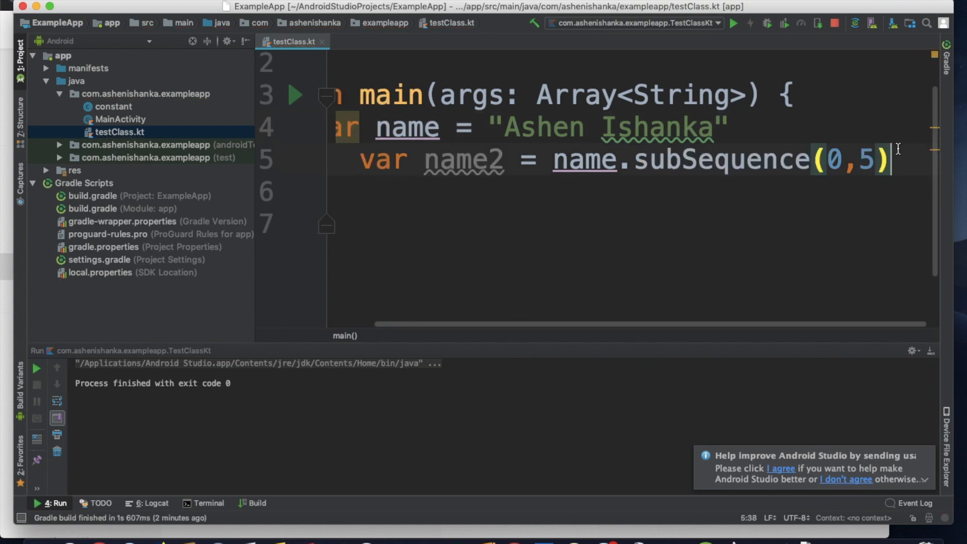
text(pr)
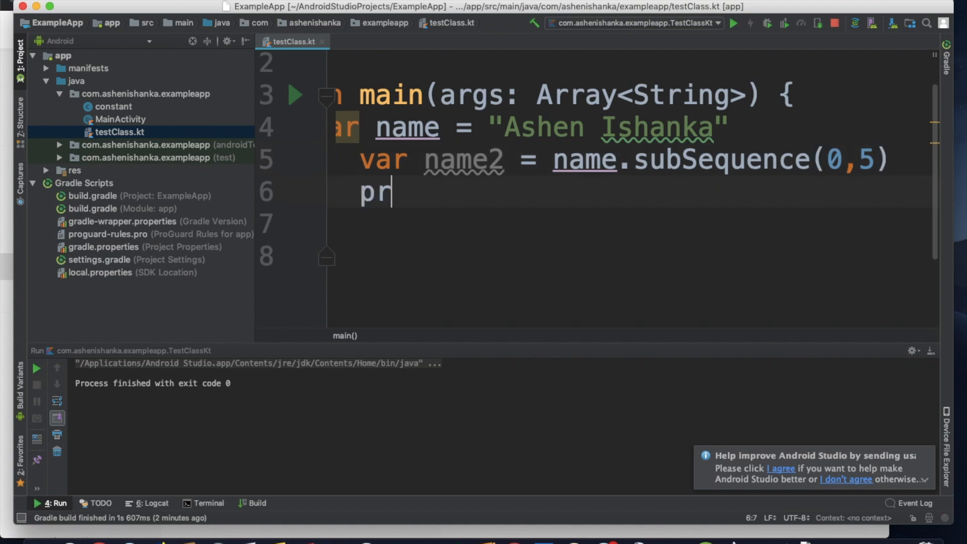
text(int(name2)
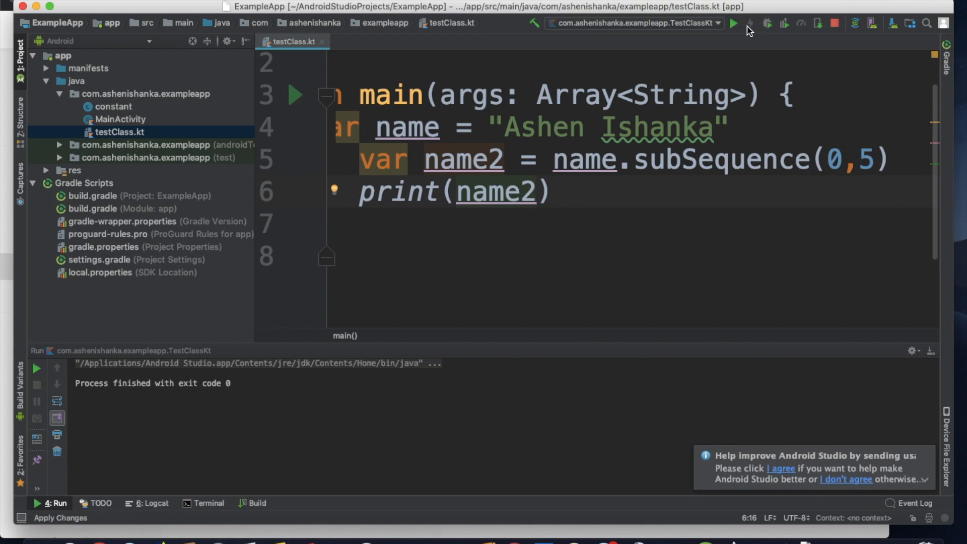
click(733, 23)
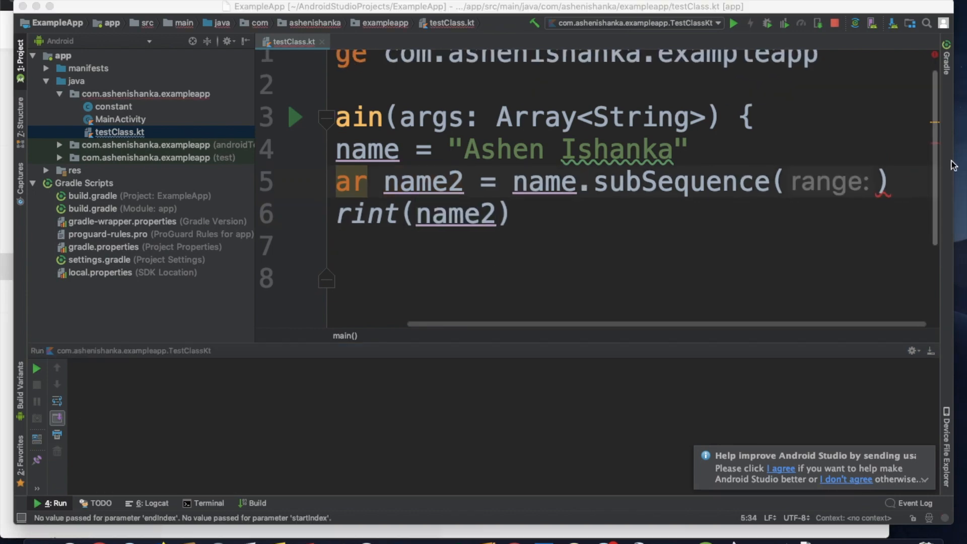
Step: Set the arguments to subSequence(2,5) so the run prints hen
text(2,)
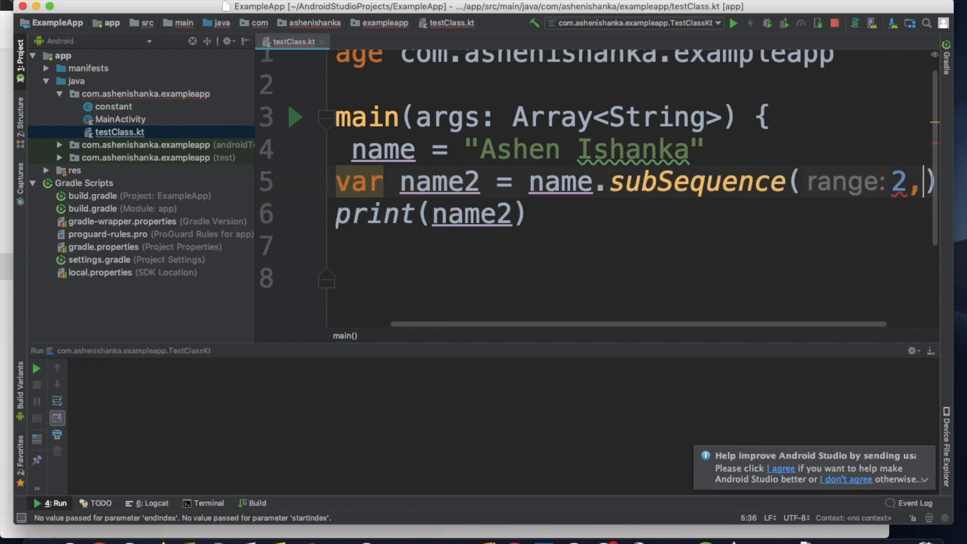
text(5)
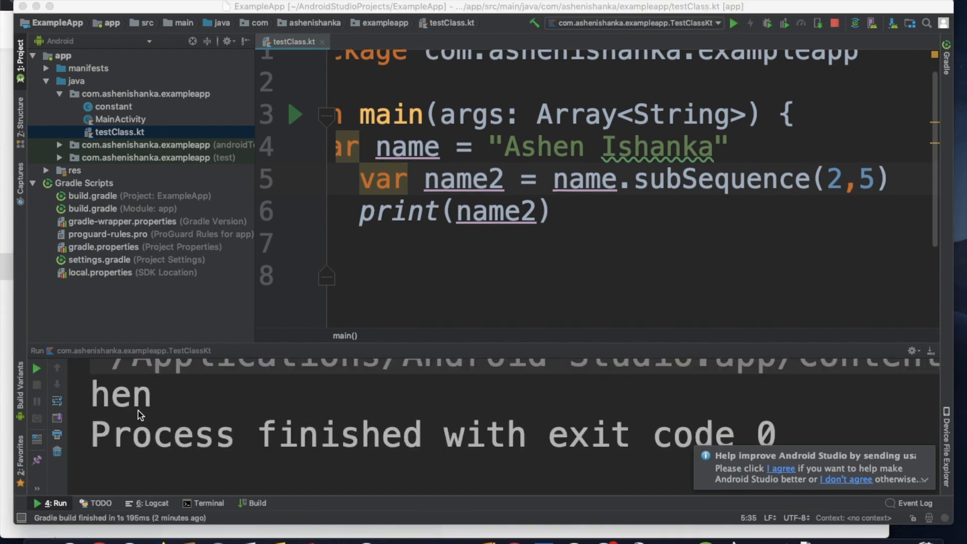
mouse_move(454, 215)
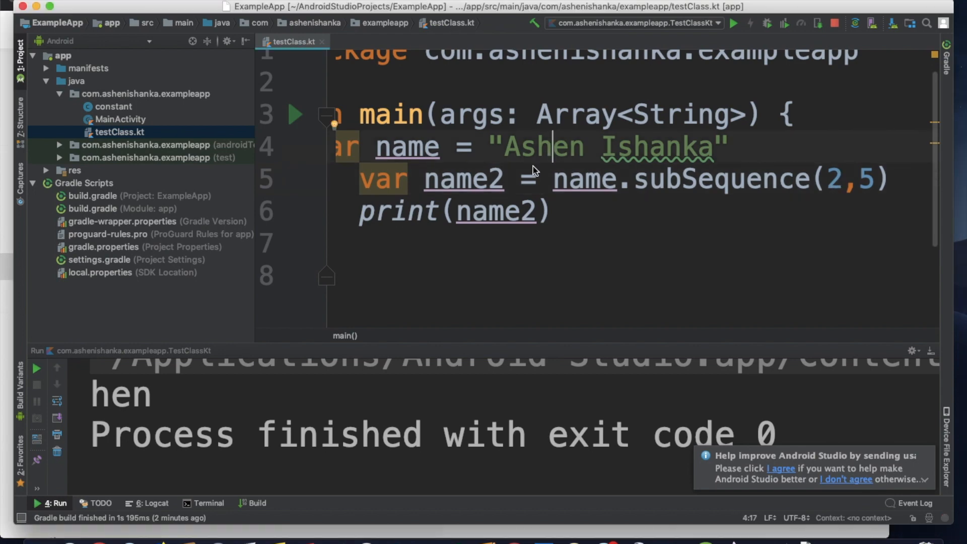
mouse_move(513, 156)
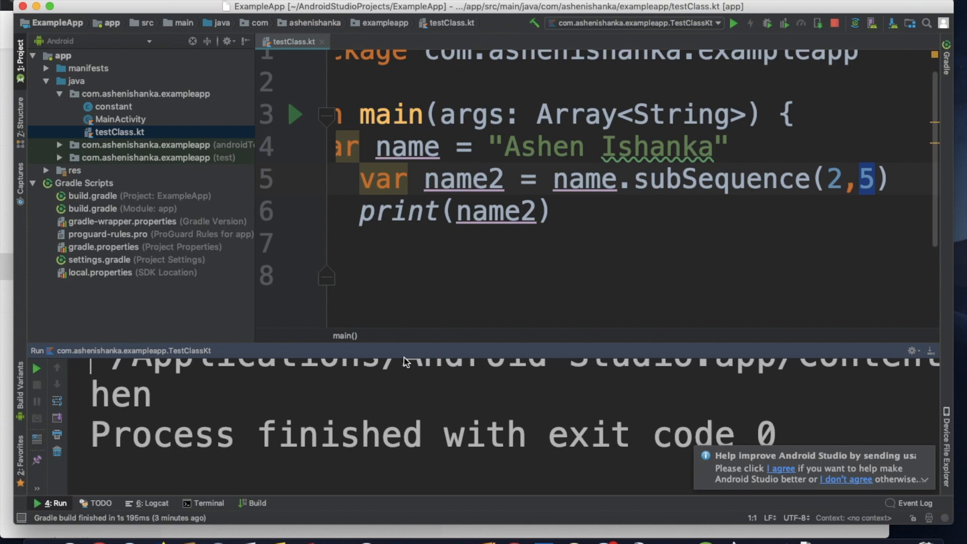
mouse_move(418, 360)
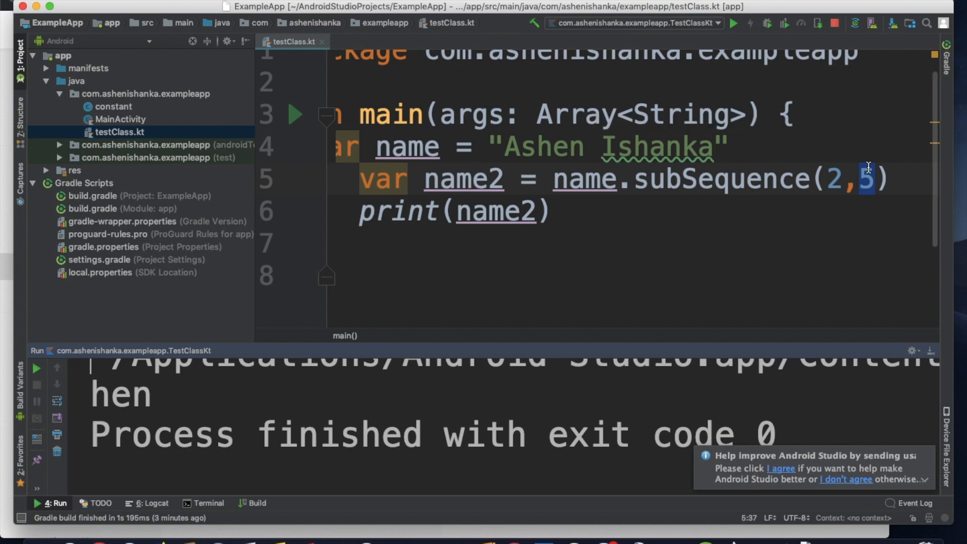
Step: Change the end index to subSequence(2,6) and rerun for the new output
text(6)
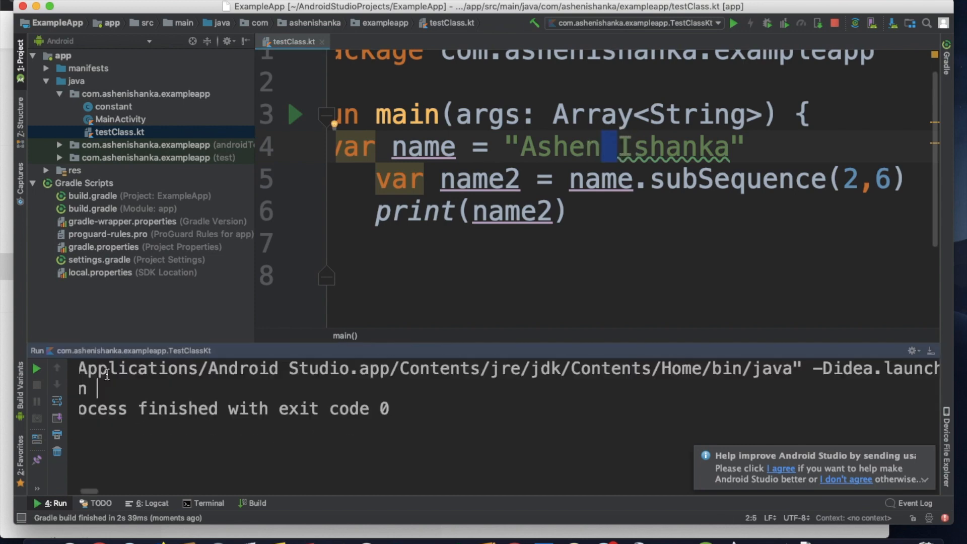
mouse_move(617, 145)
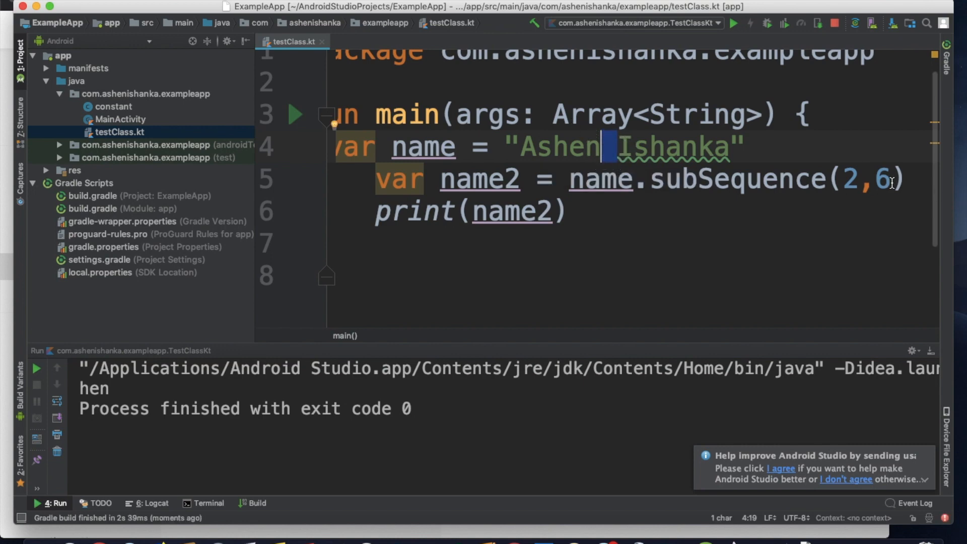
click(864, 179)
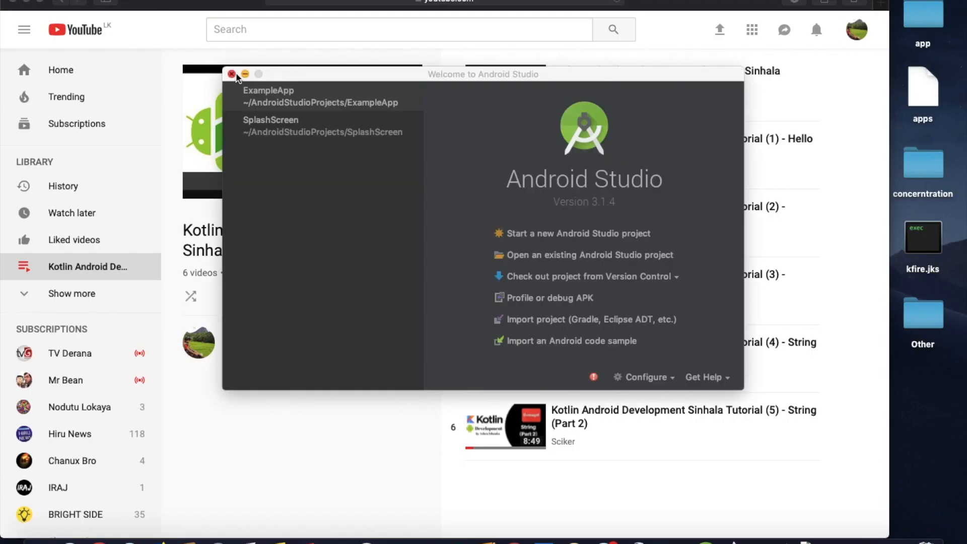
Step: Close Android Studio's welcome window and go to the Sciker channel home page
click(231, 73)
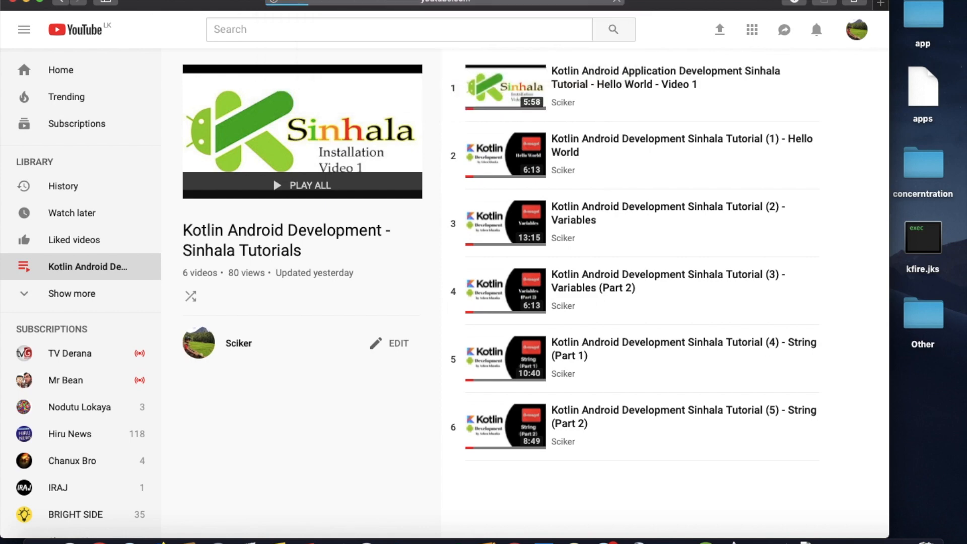
click(238, 343)
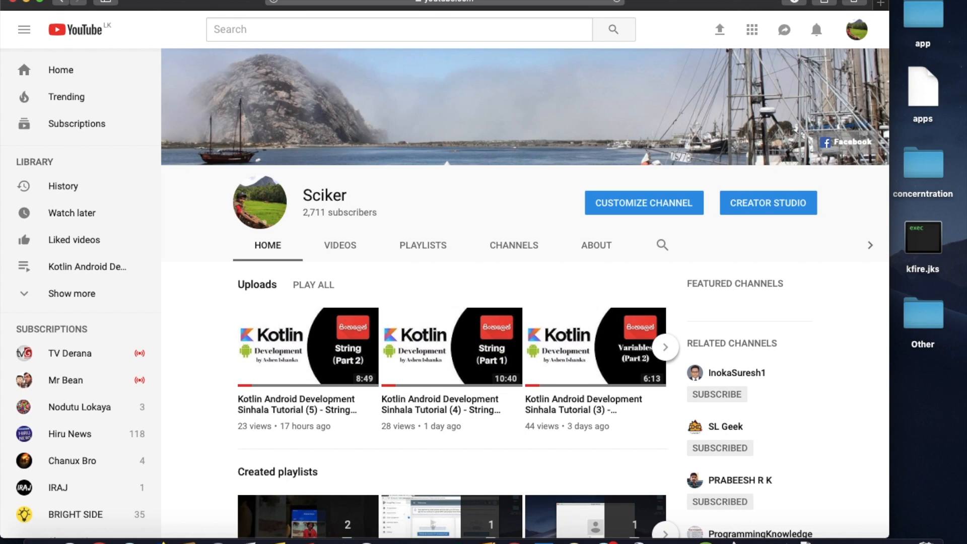
mouse_move(568, 7)
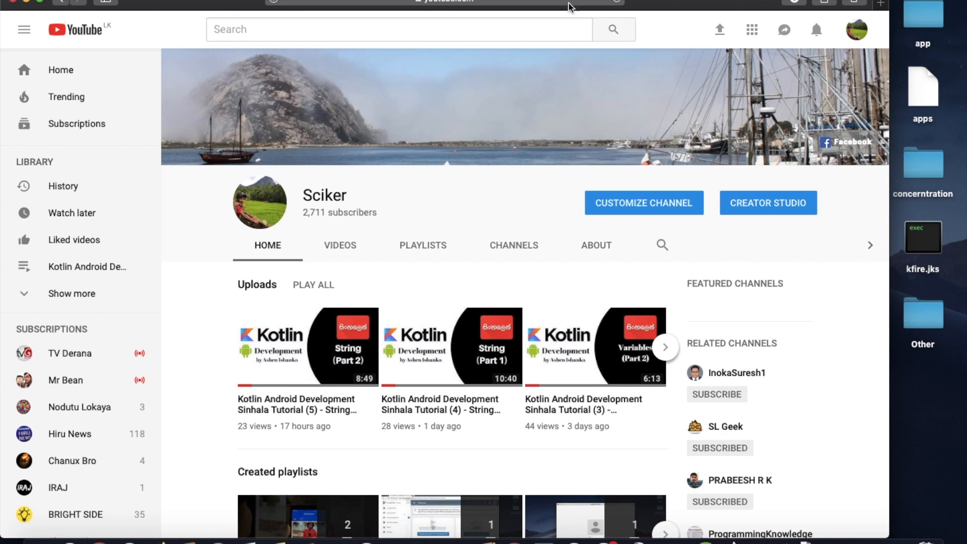